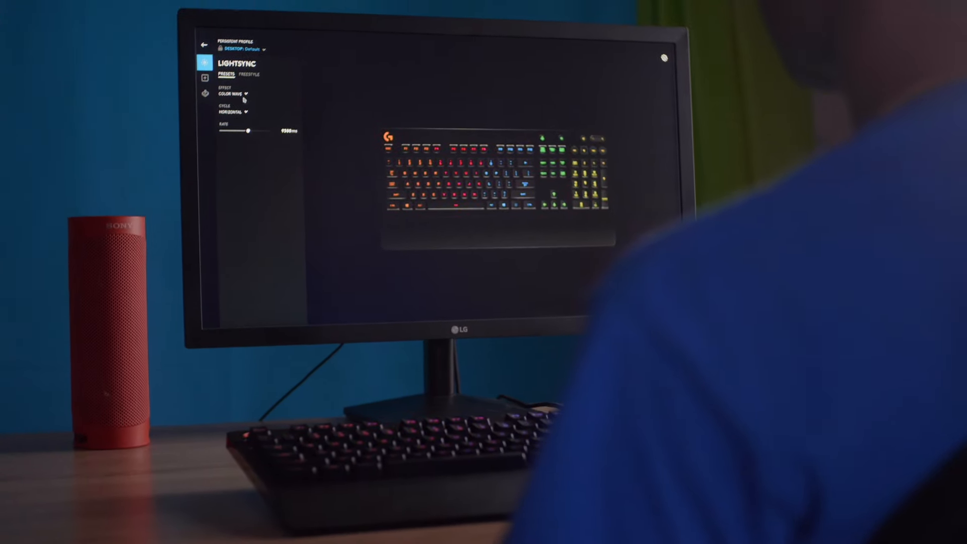
Expand the LIGHTSYNC Effect list to show Off, Fixed, Cycle, Color Wave and Breathing
click(233, 96)
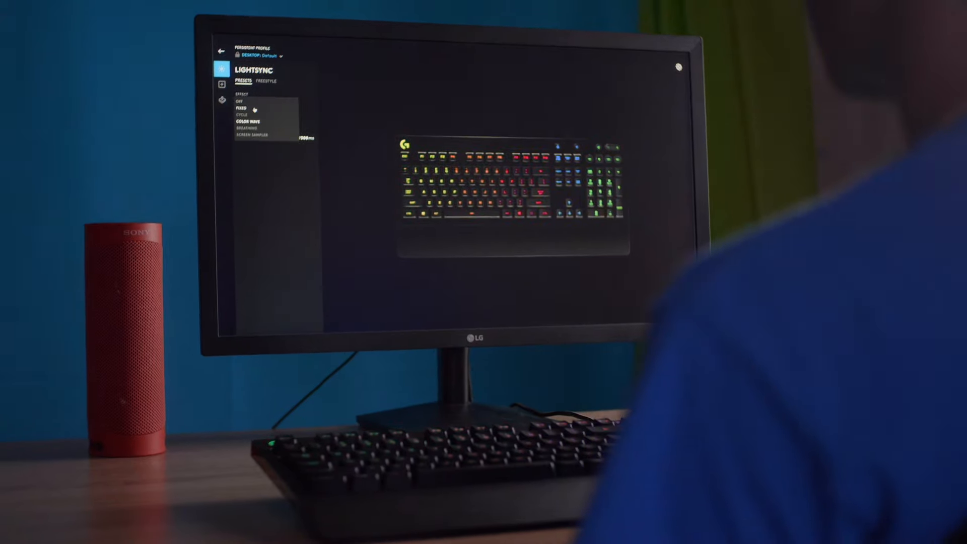